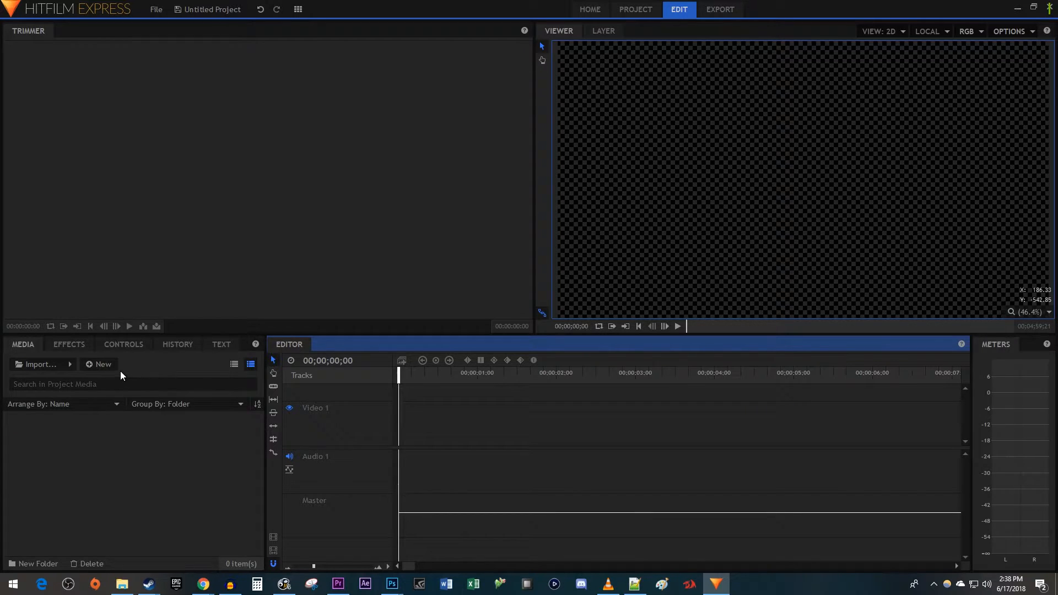
# - Create a new composite shot with the default 1920×1080, 30-second settings
pyautogui.click(99, 363)
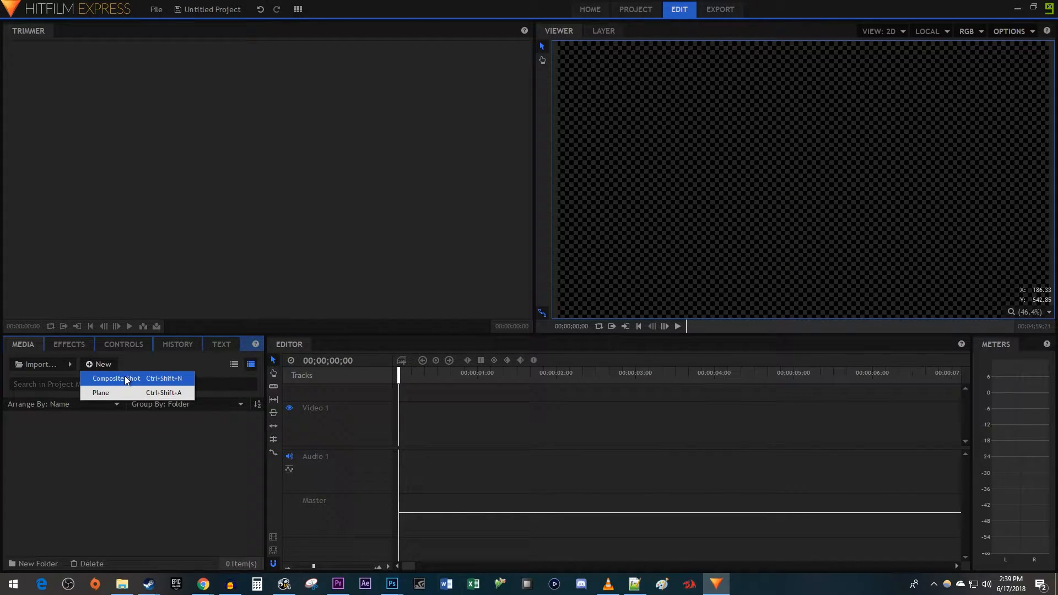
pyautogui.click(109, 378)
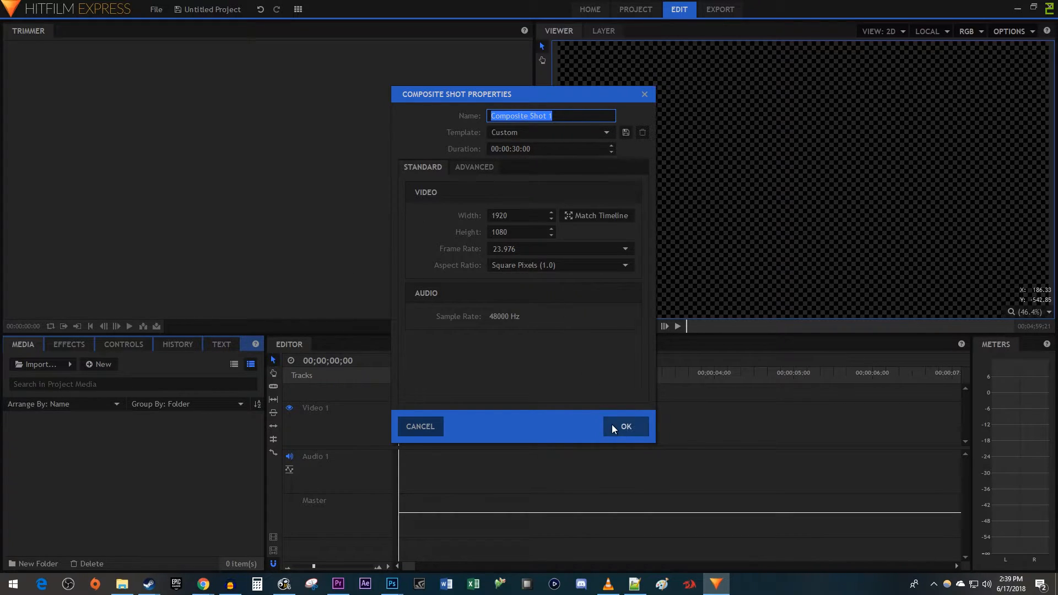
pyautogui.click(625, 427)
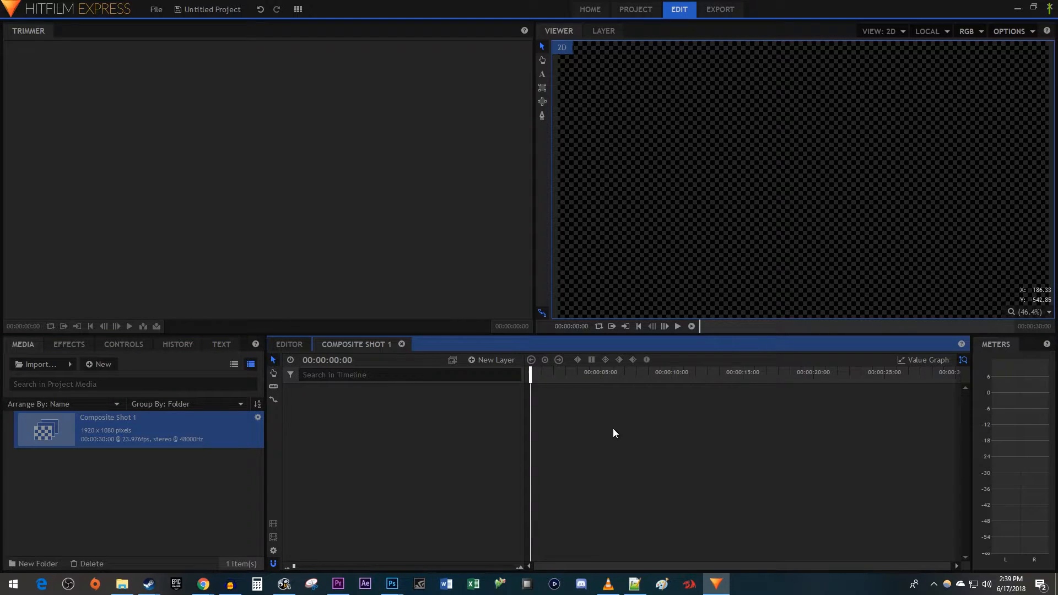
# - Add a white full-frame plane layer, New Plane 1, to the composite shot
pyautogui.click(494, 360)
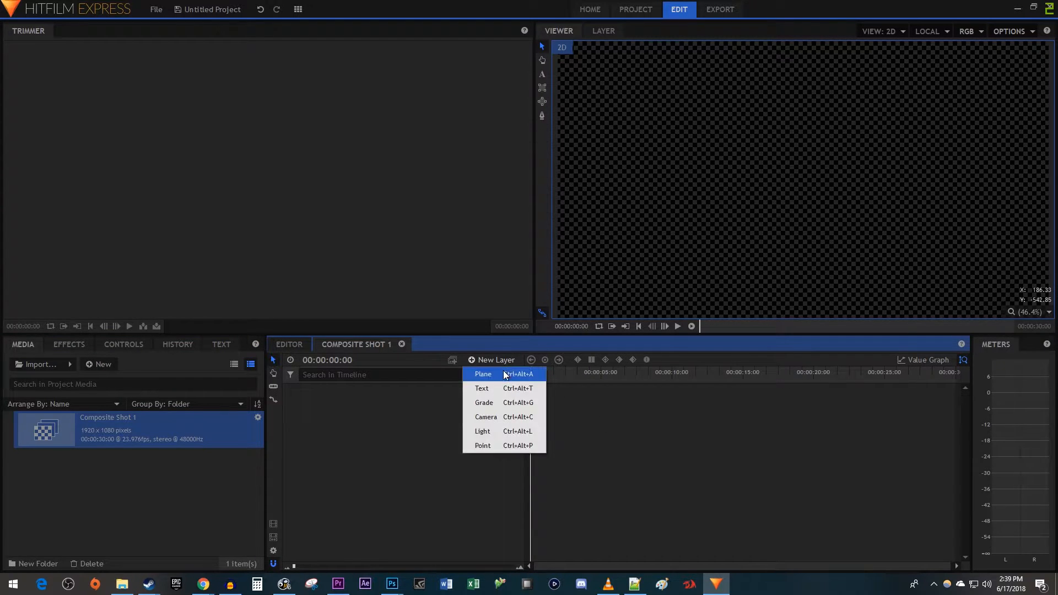
pyautogui.click(483, 374)
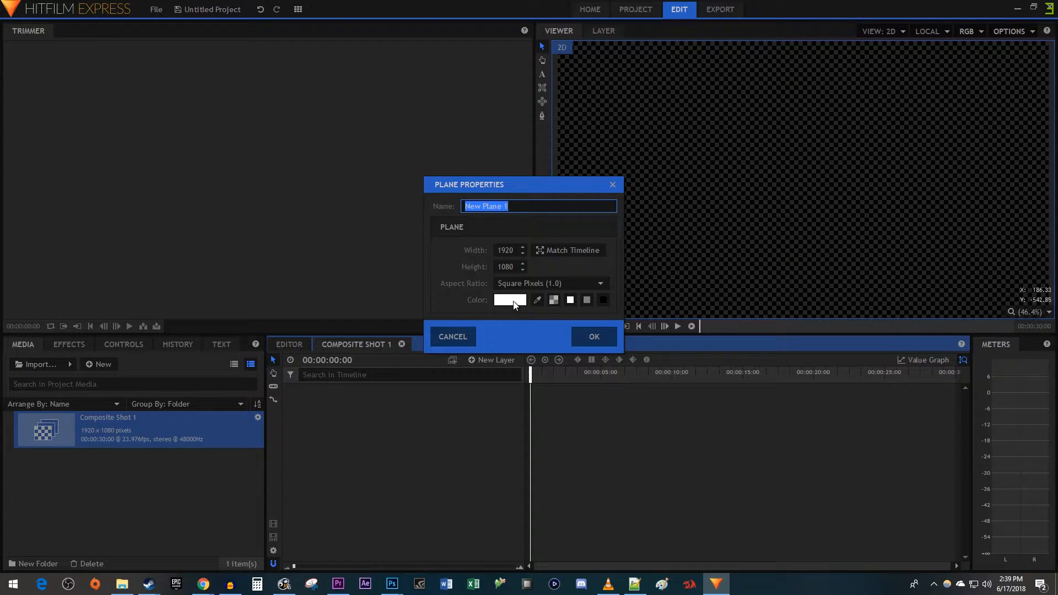
pyautogui.click(593, 336)
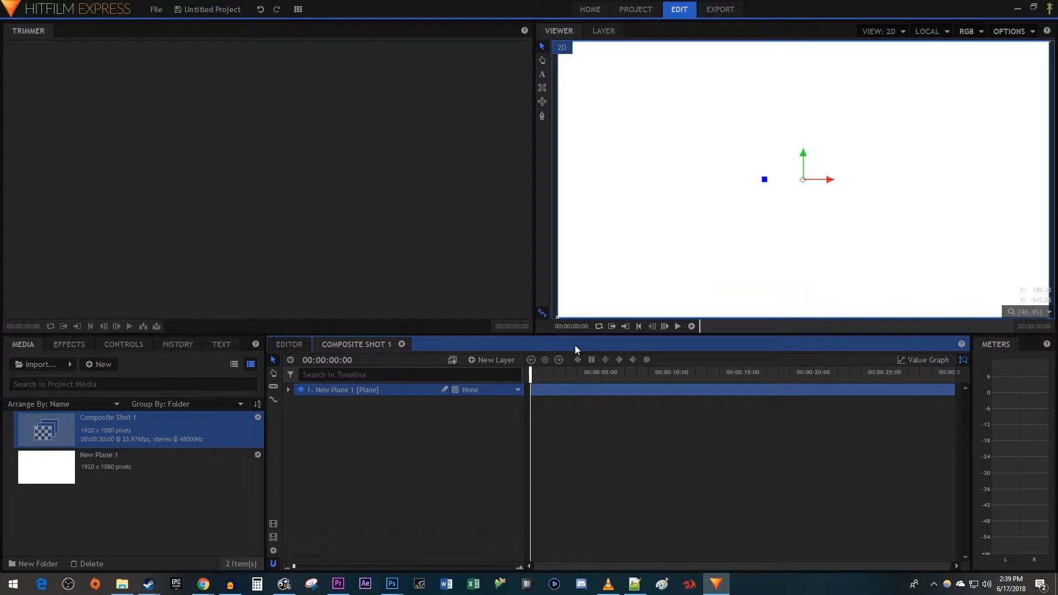
# - Set New Plane 1's Transform scale to 2% height and 0% width
pyautogui.click(288, 390)
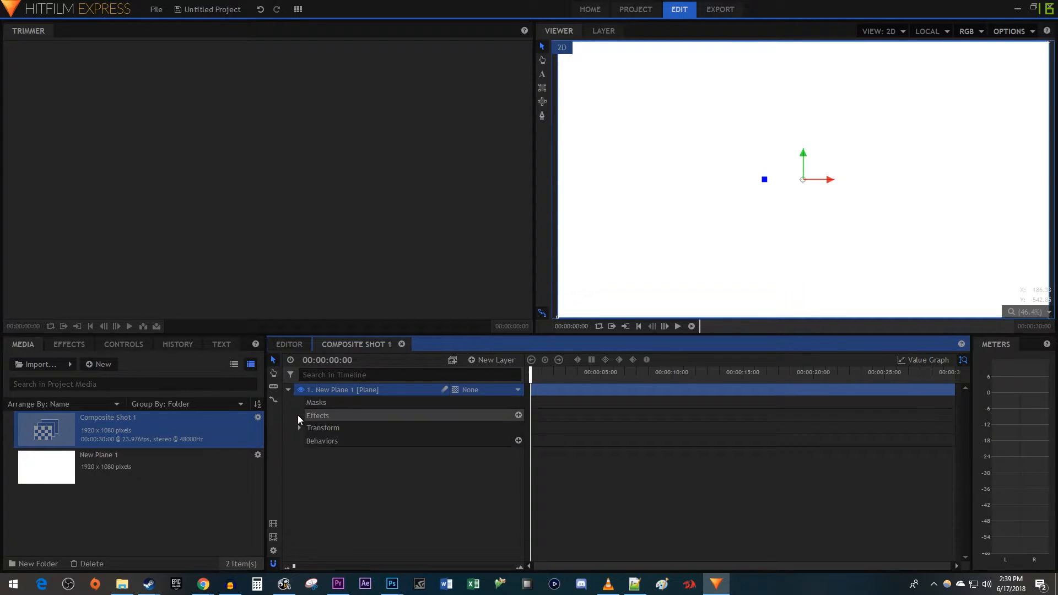
pyautogui.click(299, 428)
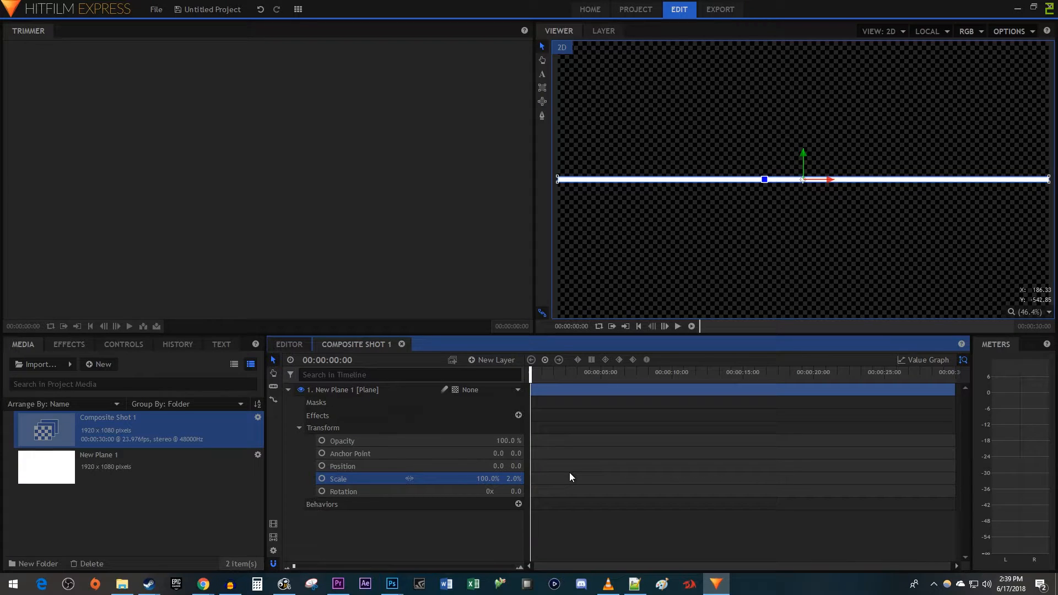
pyautogui.doubleClick(487, 479)
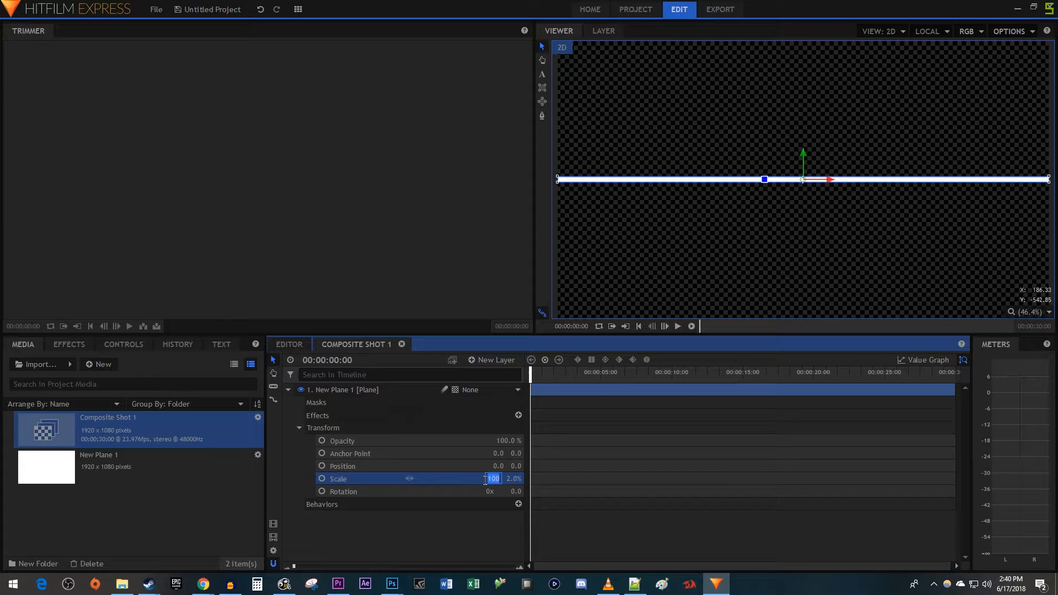
pyautogui.write('0%')
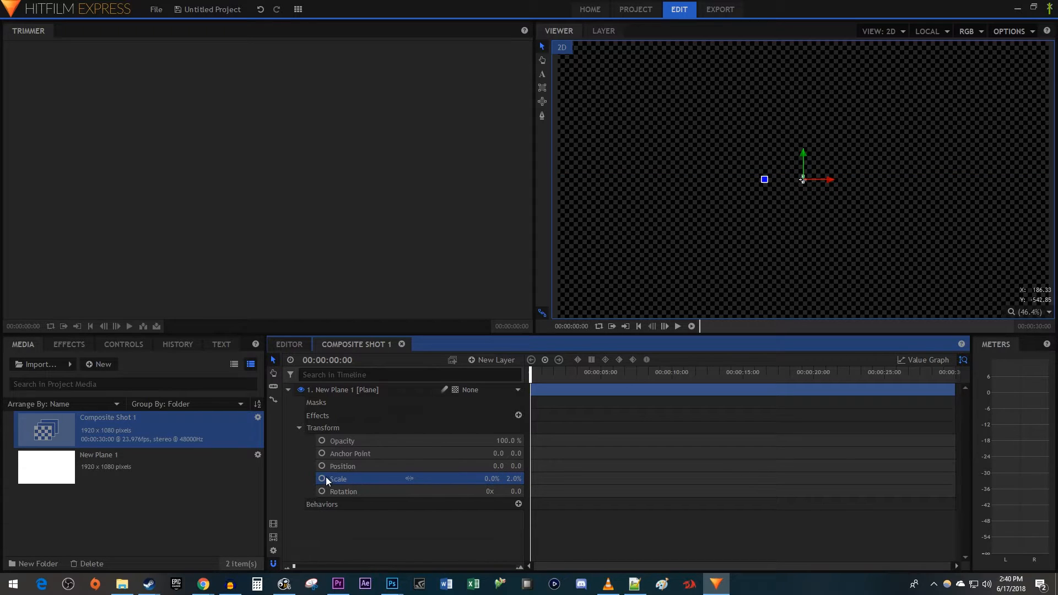
# - Keyframe the plane's scale at 0% width, then drag Scale X wider later
pyautogui.click(322, 479)
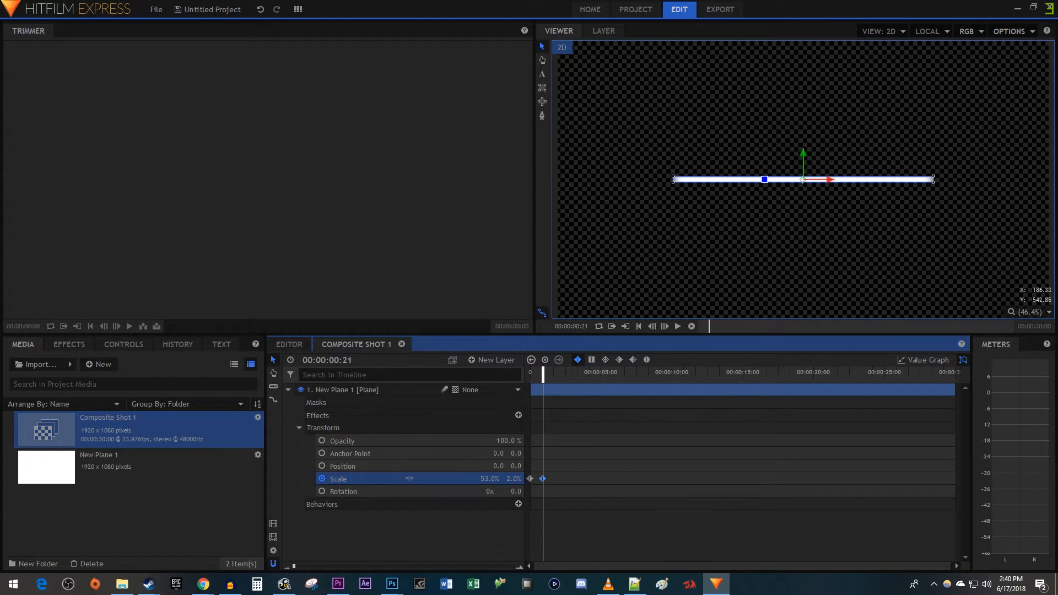
pyautogui.moveTo(486, 479); pyautogui.dragTo(492, 479)
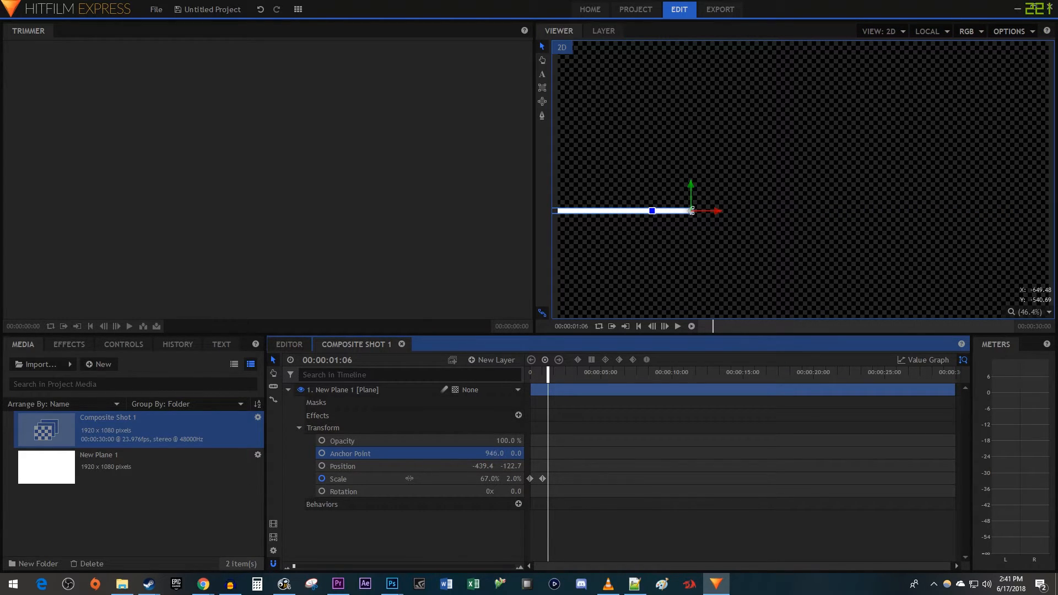
# - Drag the line in the viewer toward the lower-right of the frame
pyautogui.moveTo(690, 210); pyautogui.dragTo(690, 231)
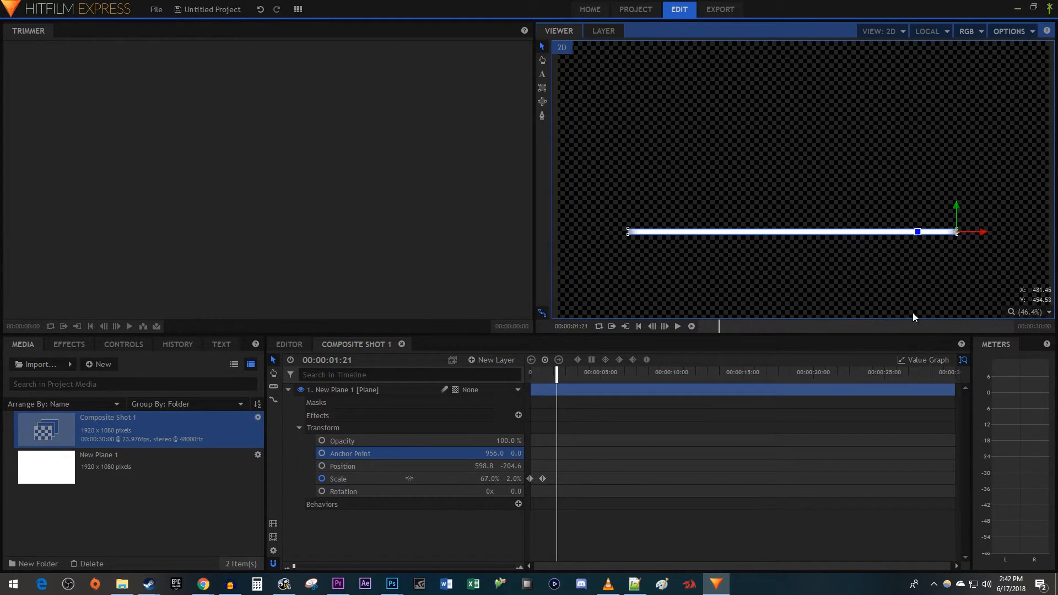
# - Clear the scale keyframes, return to the shot's start, and re-enable scale keyframing
pyautogui.click(338, 478)
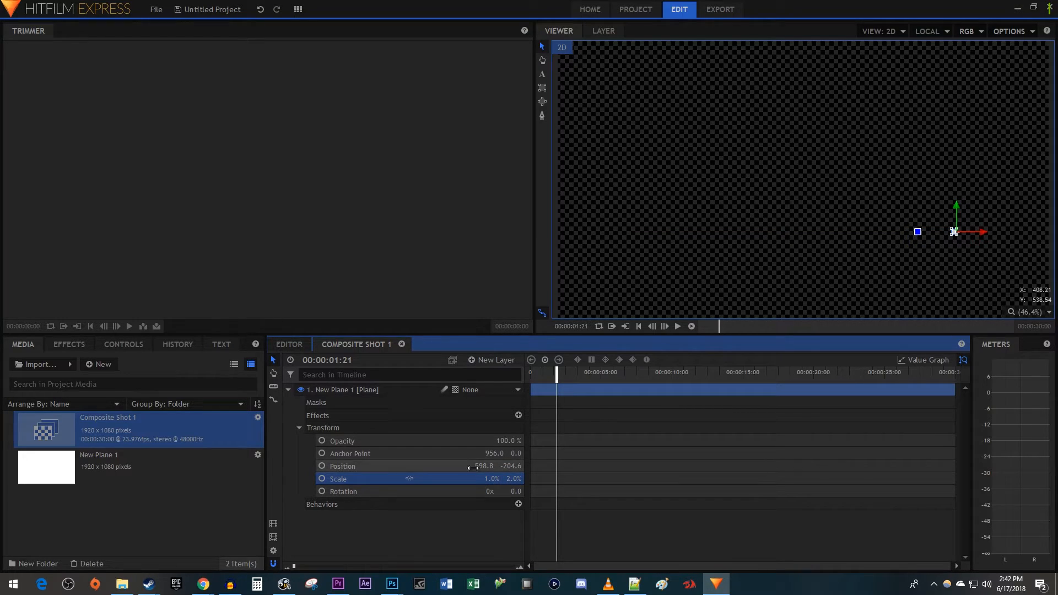
pyautogui.click(517, 478)
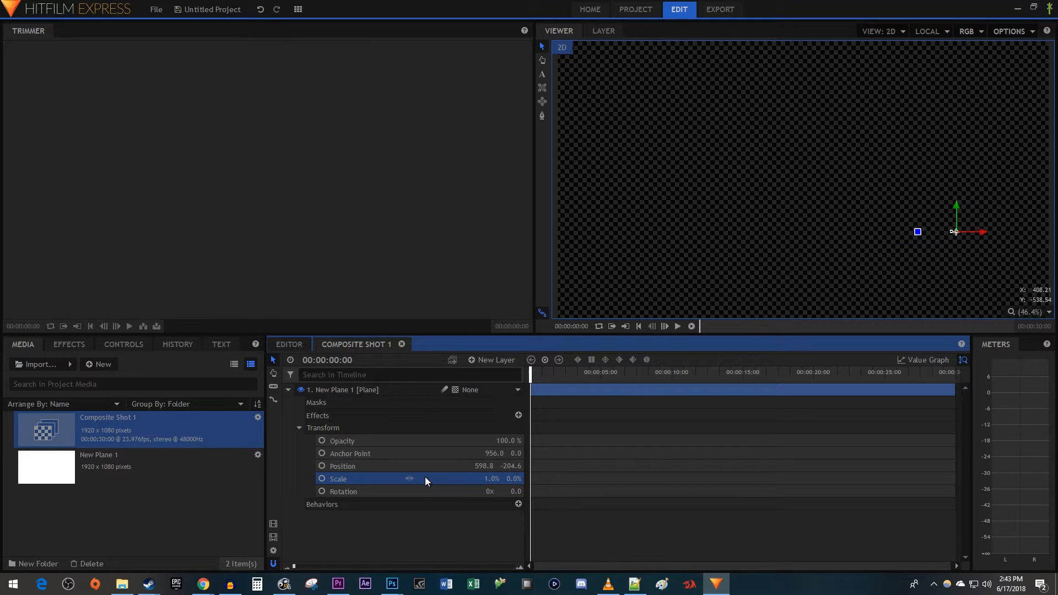
pyautogui.click(322, 478)
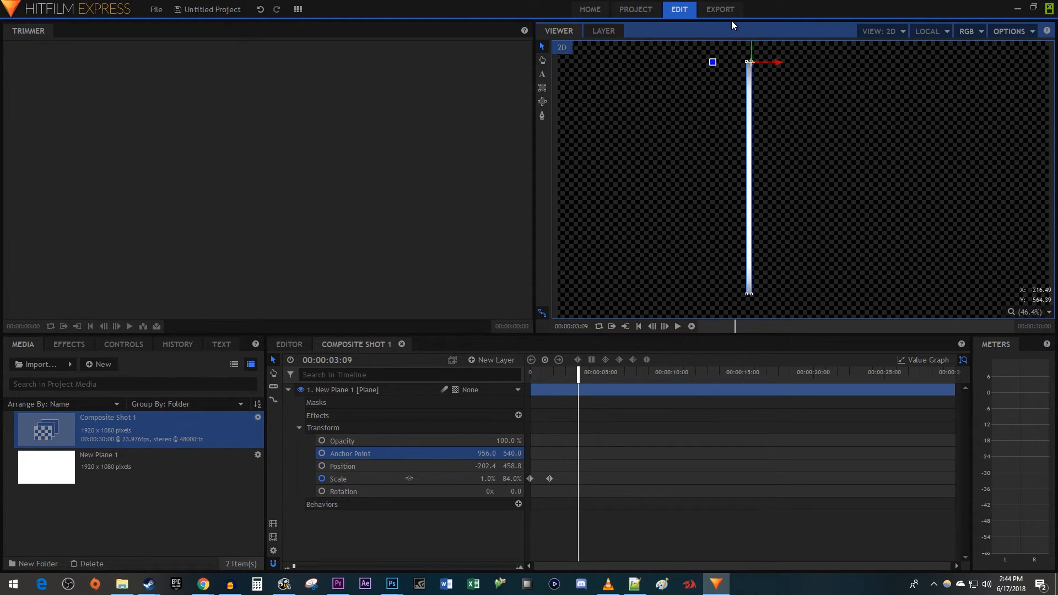
# - Switch from the composite shot to the empty main Editor timeline
pyautogui.click(288, 344)
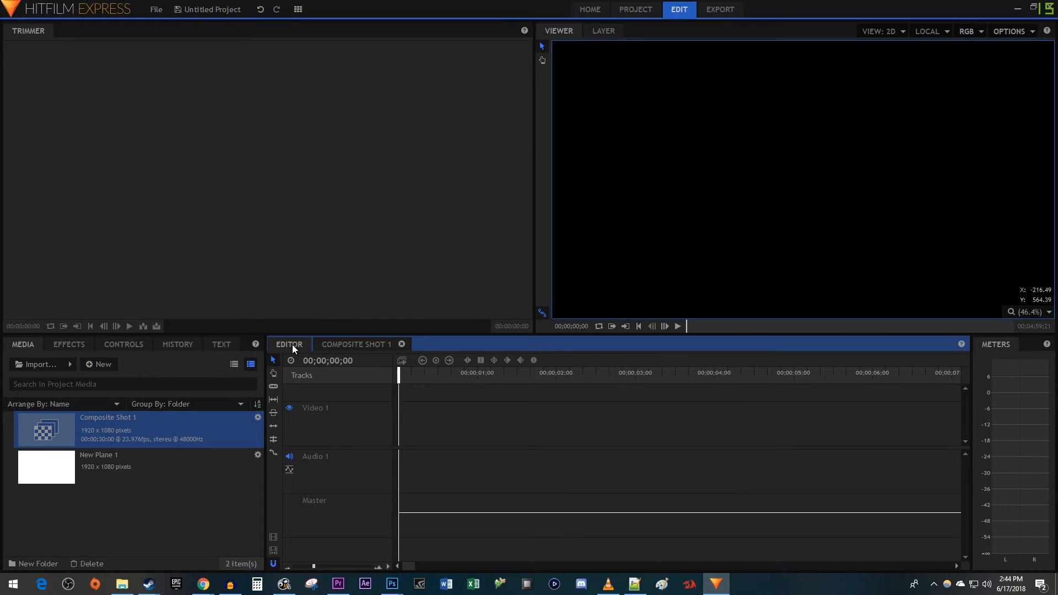